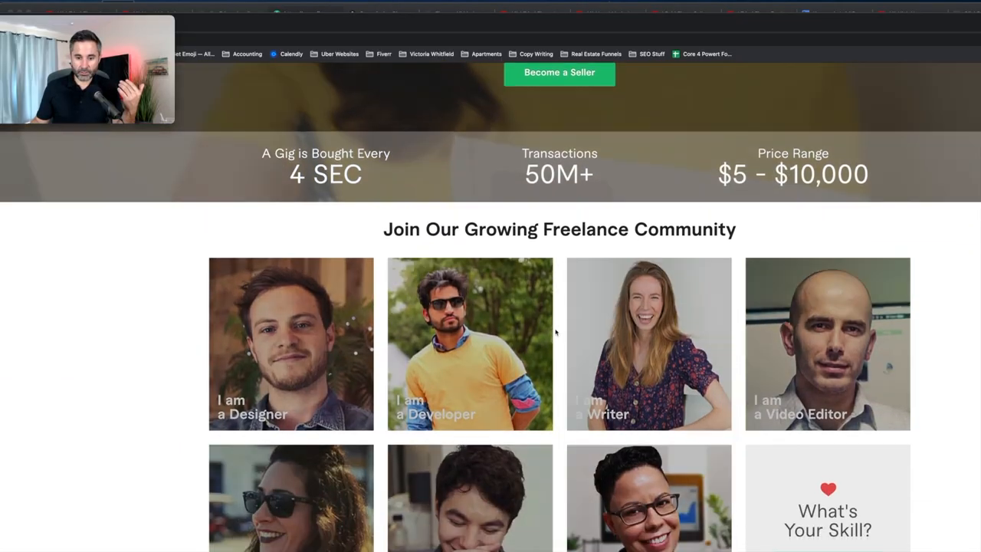
Scroll past the seller page testimonials and Q&A, then start the Join Fiverr sign-up
{"action": "scroll", "scroll_direction": "down", "scroll_amount": 3}
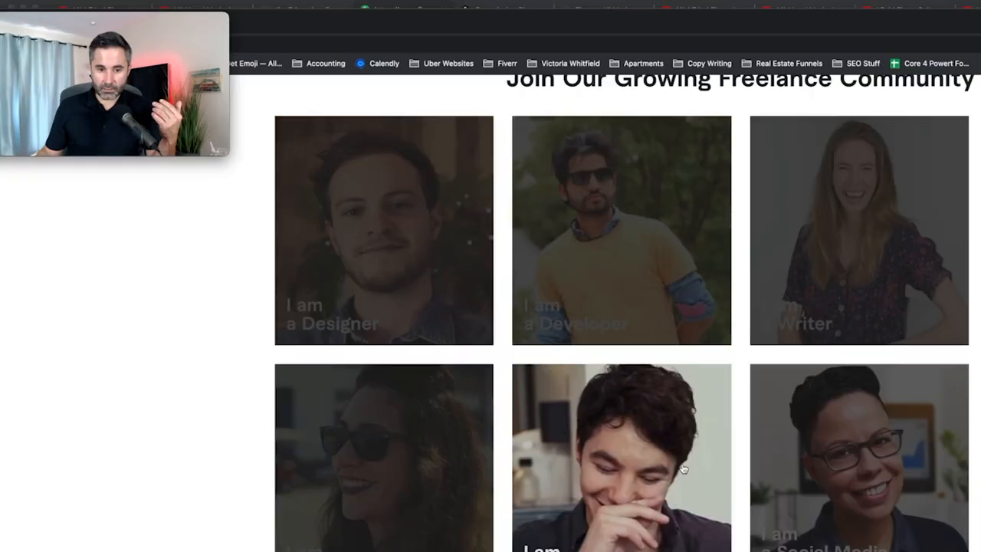
{"action": "scroll", "scroll_direction": "down", "scroll_amount": 3}
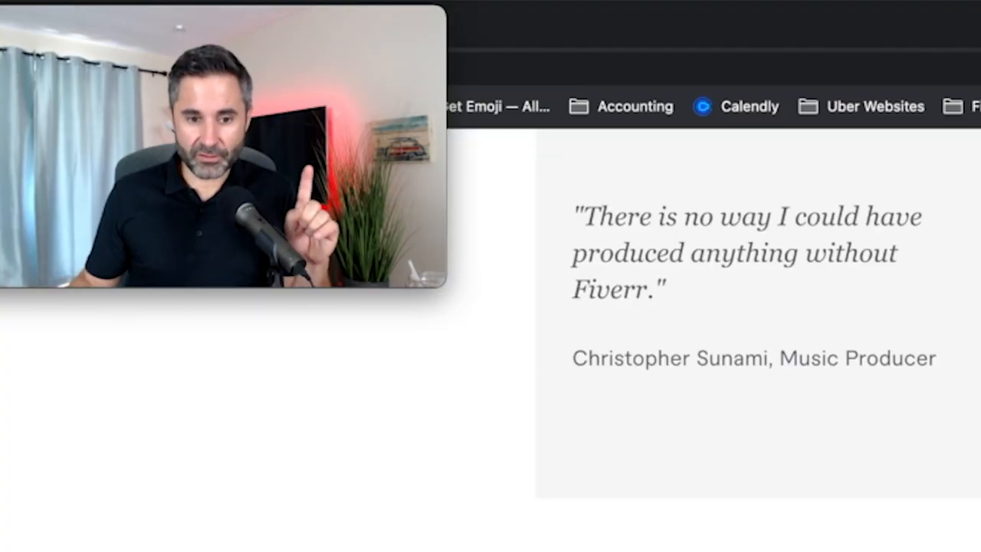
{"action": "scroll", "scroll_direction": "down", "scroll_amount": 3}
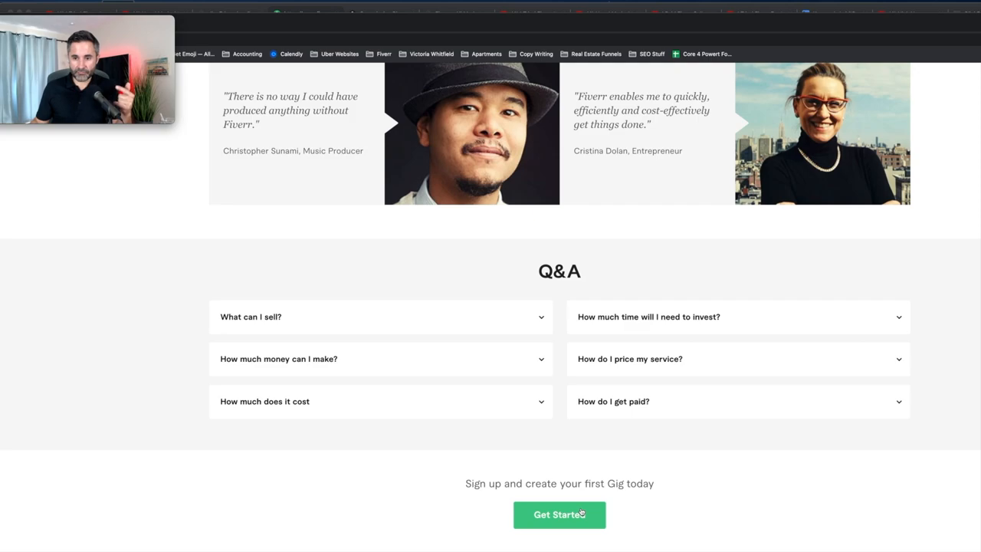
{"action": "left_click", "coordinate": [560, 514]}
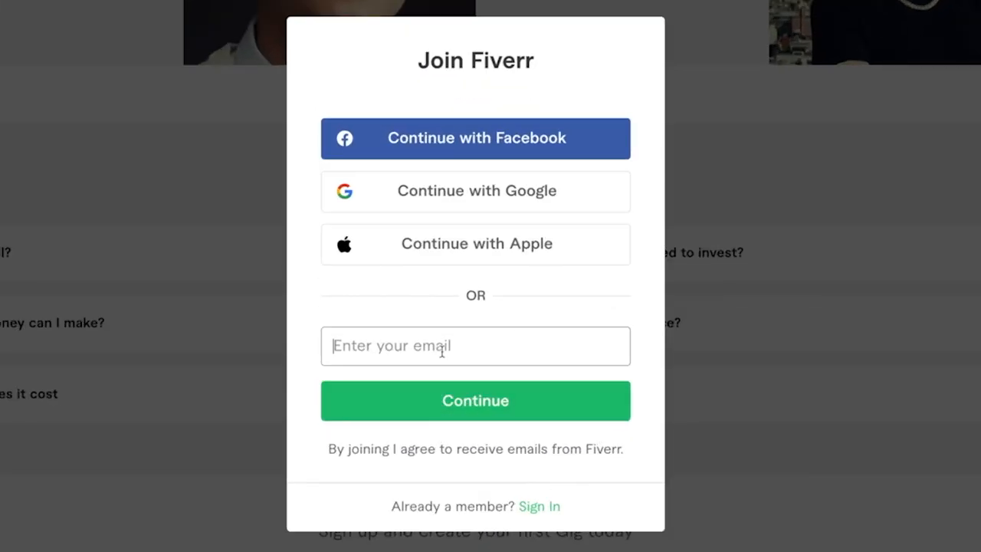
{"action": "mouse_move", "coordinate": [420, 277]}
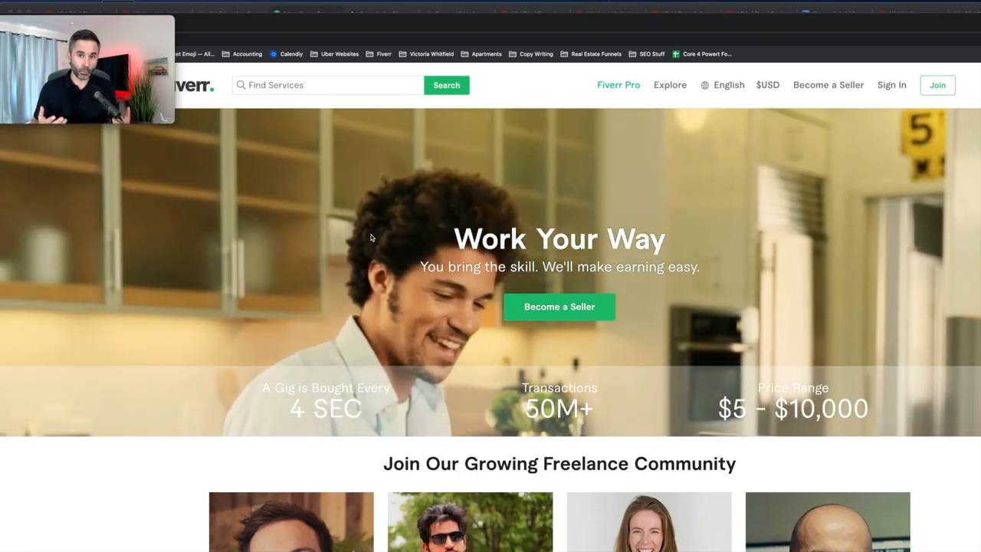
Open the Seller Dashboard showing inbox response rate, response time and order response rate
{"action": "left_click", "coordinate": [305, 13]}
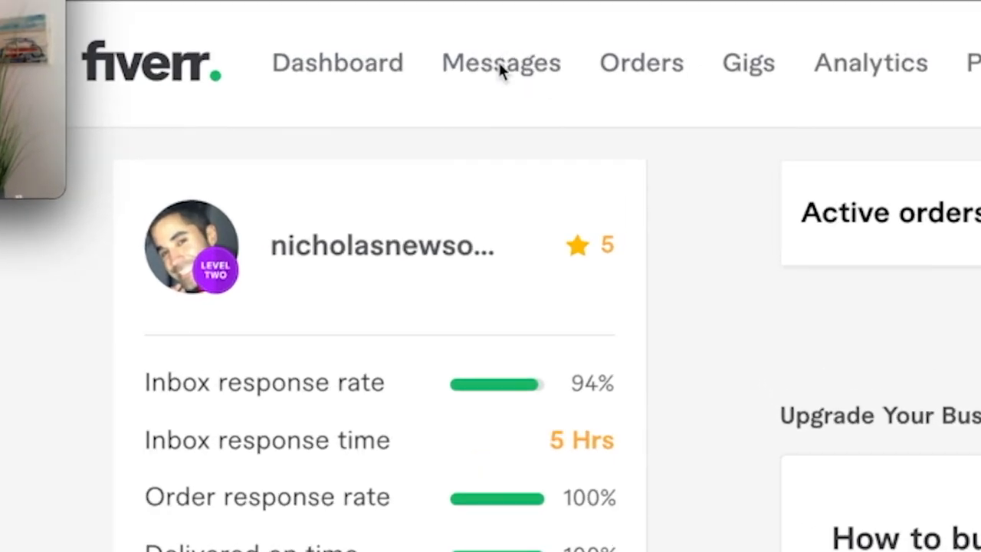
{"action": "scroll", "scroll_direction": "down", "scroll_amount": 3}
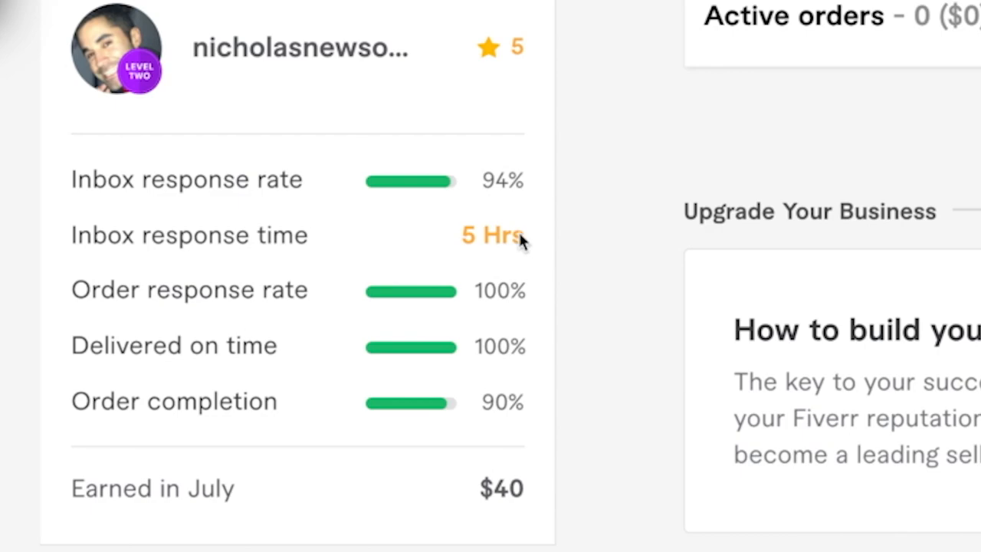
{"action": "mouse_move", "coordinate": [469, 258]}
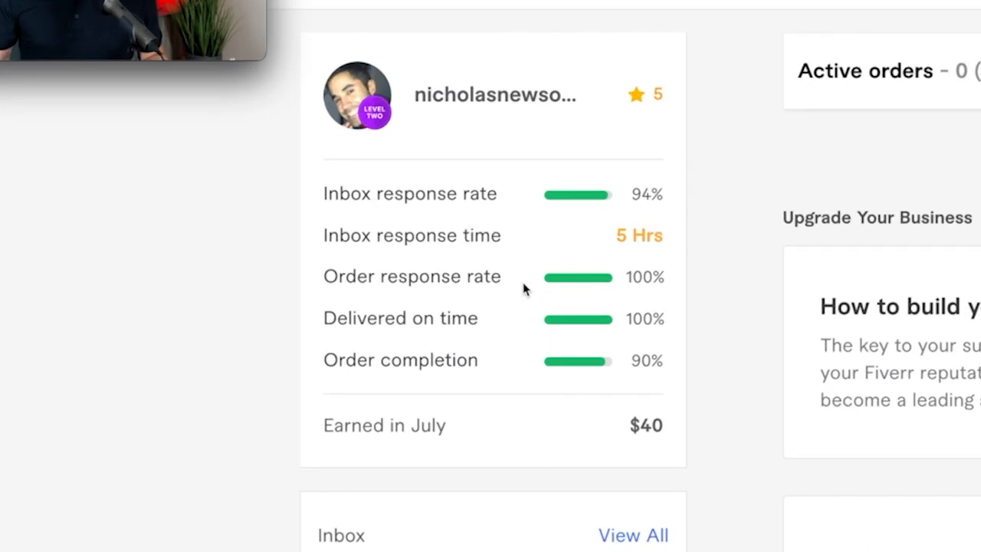
{"action": "mouse_move", "coordinate": [420, 316]}
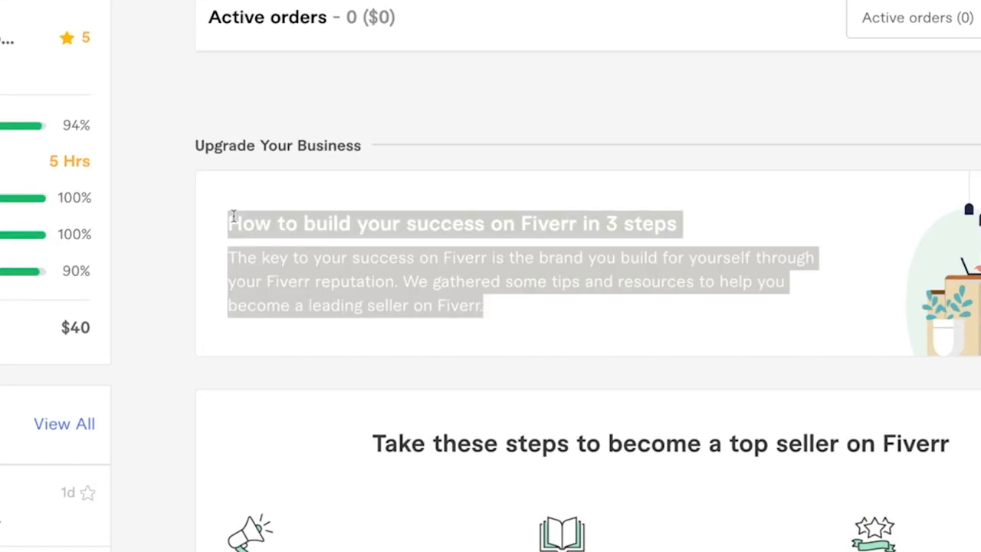
{"action": "left_click", "coordinate": [551, 322]}
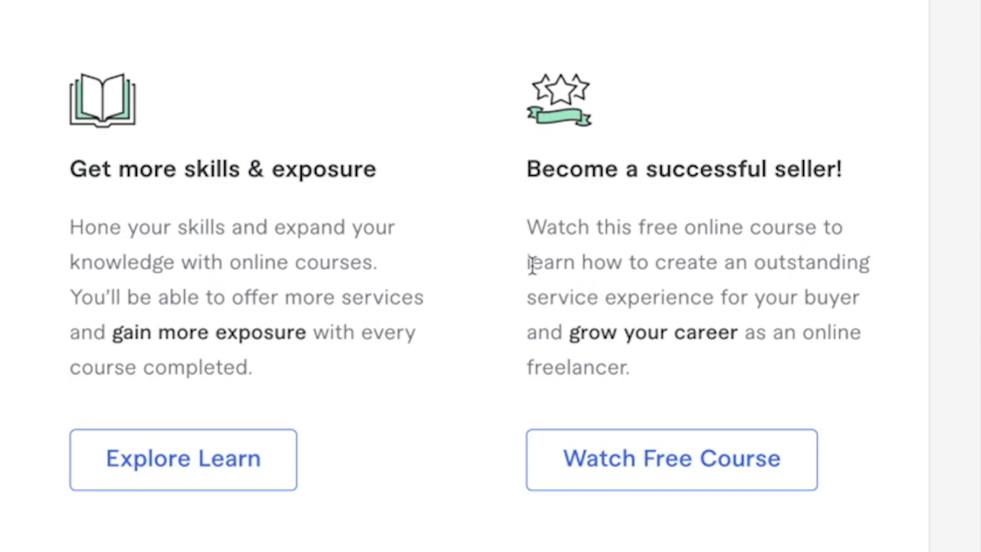
{"action": "left_click_drag", "start_coordinate": [529, 261], "coordinate": [869, 262]}
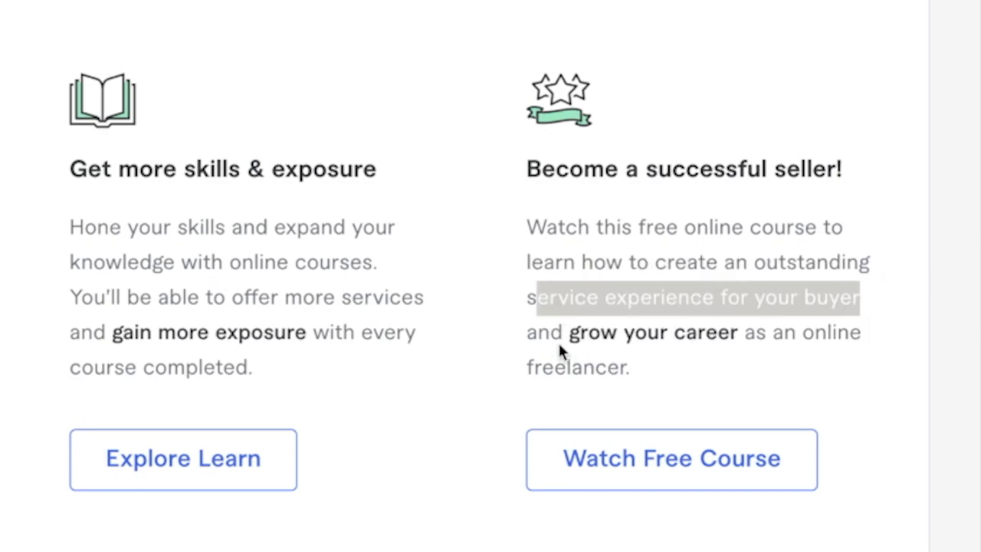
{"action": "mouse_move", "coordinate": [586, 374]}
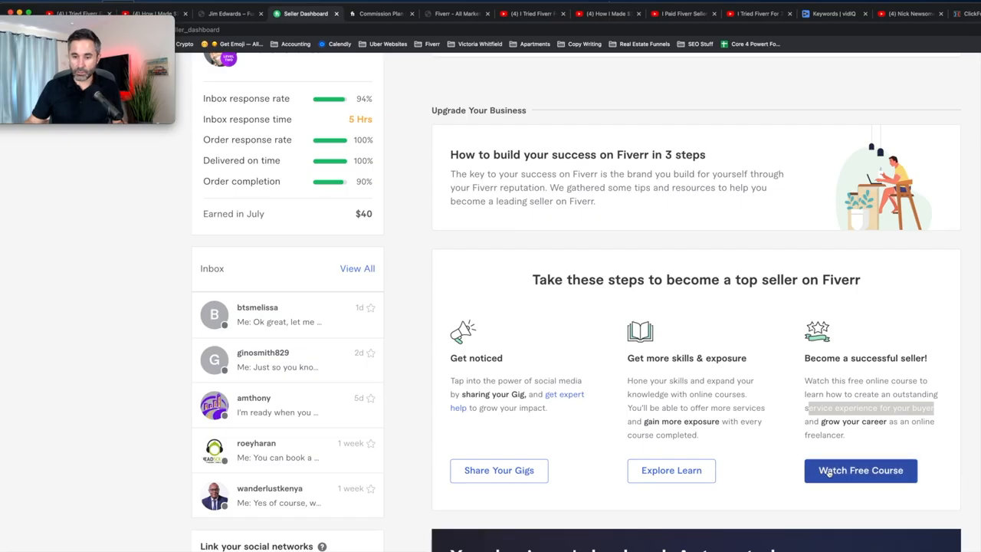
{"action": "left_click", "coordinate": [860, 469]}
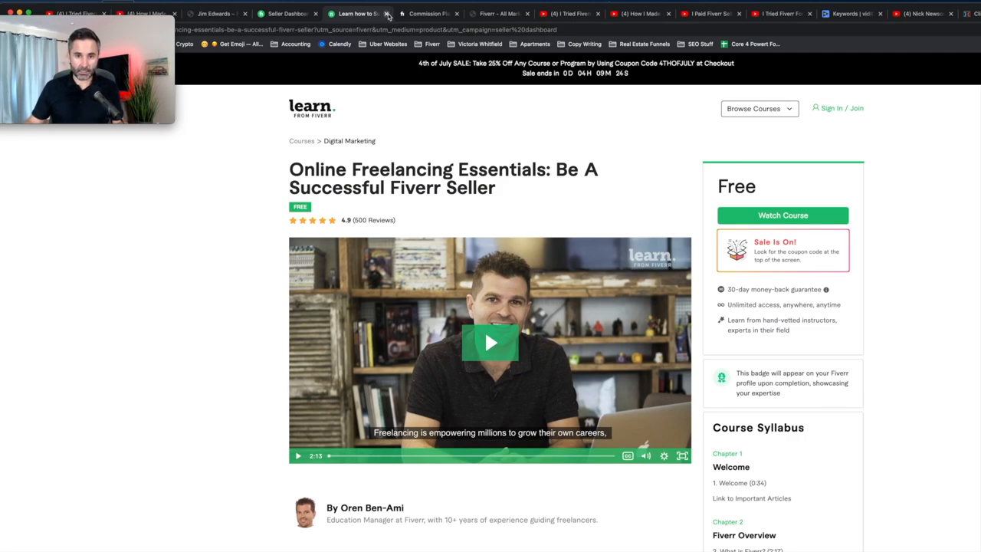
{"action": "left_click", "coordinate": [291, 13]}
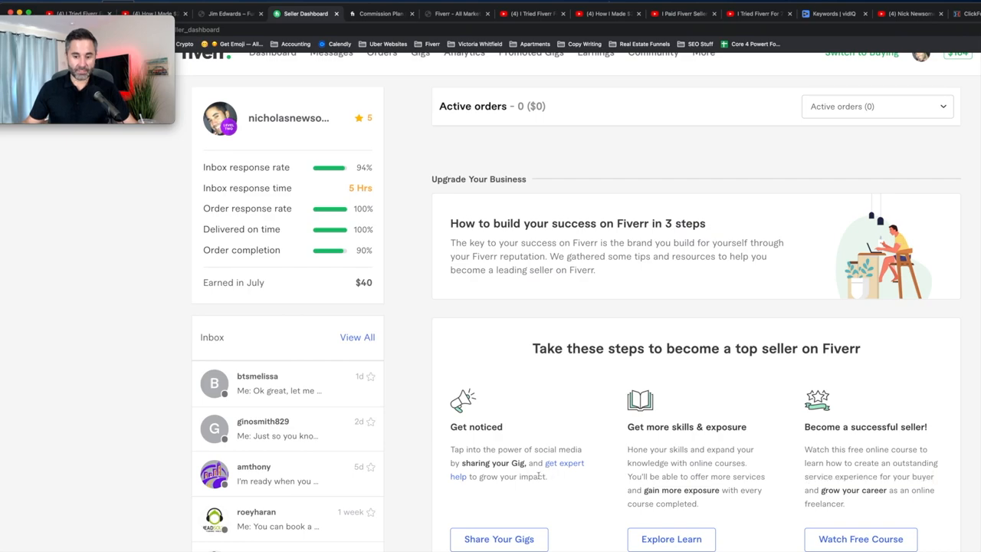
{"action": "mouse_move", "coordinate": [570, 503]}
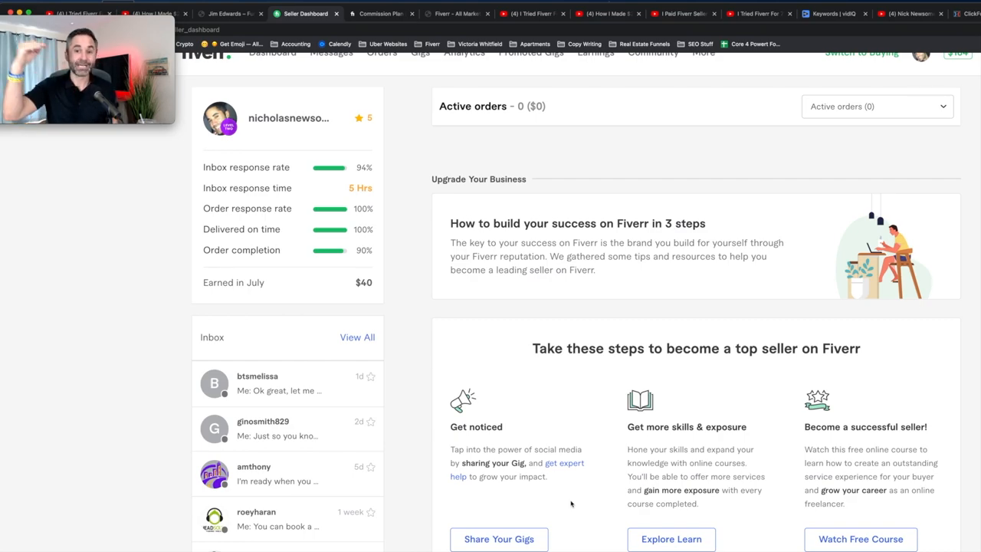
{"action": "mouse_move", "coordinate": [435, 375]}
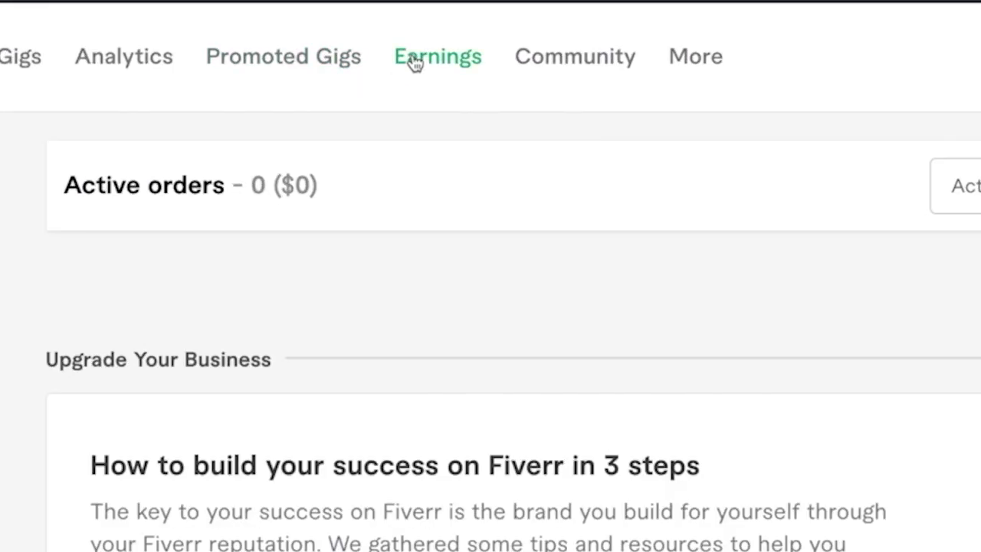
Open Earnings to see $7,070.80 net income and $164 available for withdrawal
{"action": "left_click", "coordinate": [437, 56]}
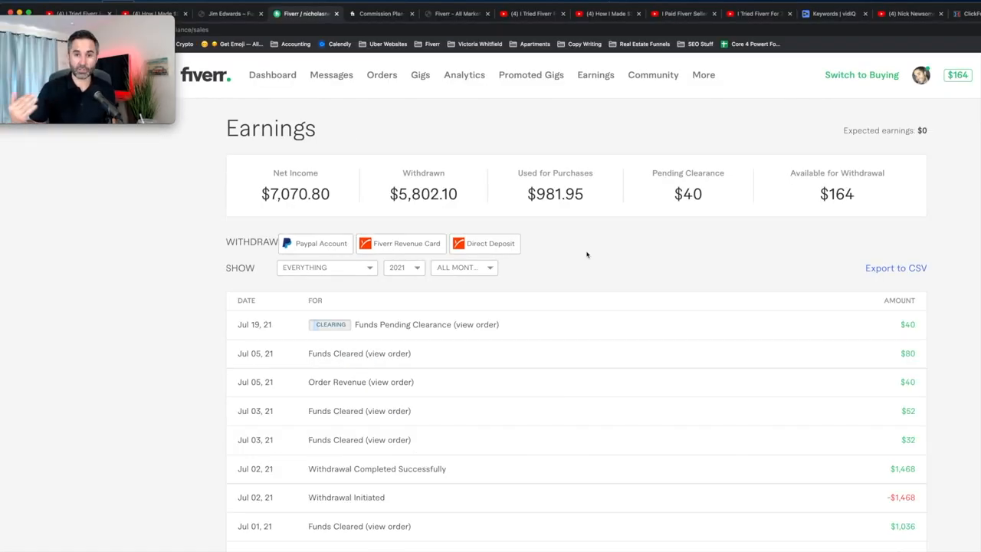
{"action": "left_click", "coordinate": [272, 75]}
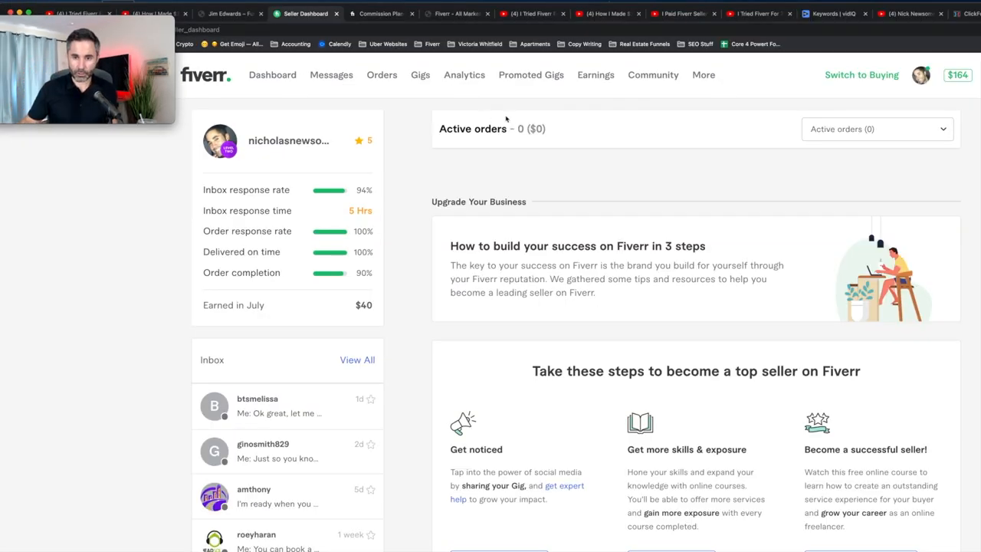
{"action": "left_click", "coordinate": [595, 74]}
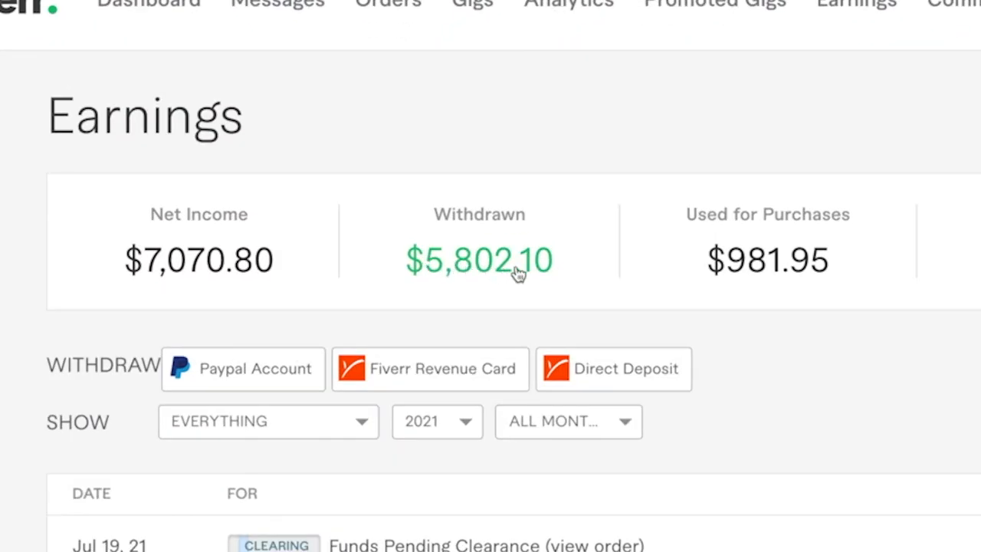
{"action": "scroll", "scroll_direction": "right", "scroll_amount": 3}
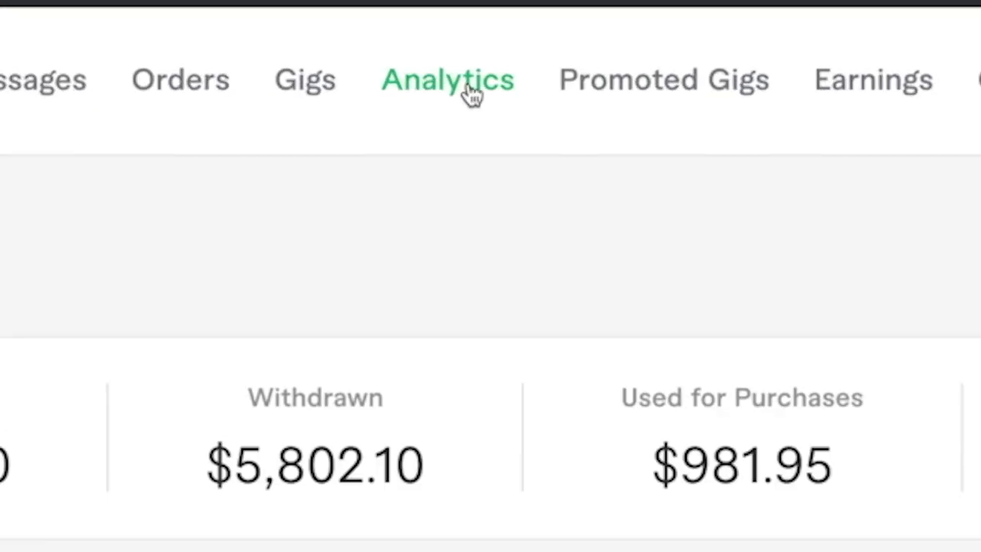
Open Analytics to view the all-time 5-star rating from 37 reviews
{"action": "left_click", "coordinate": [448, 79]}
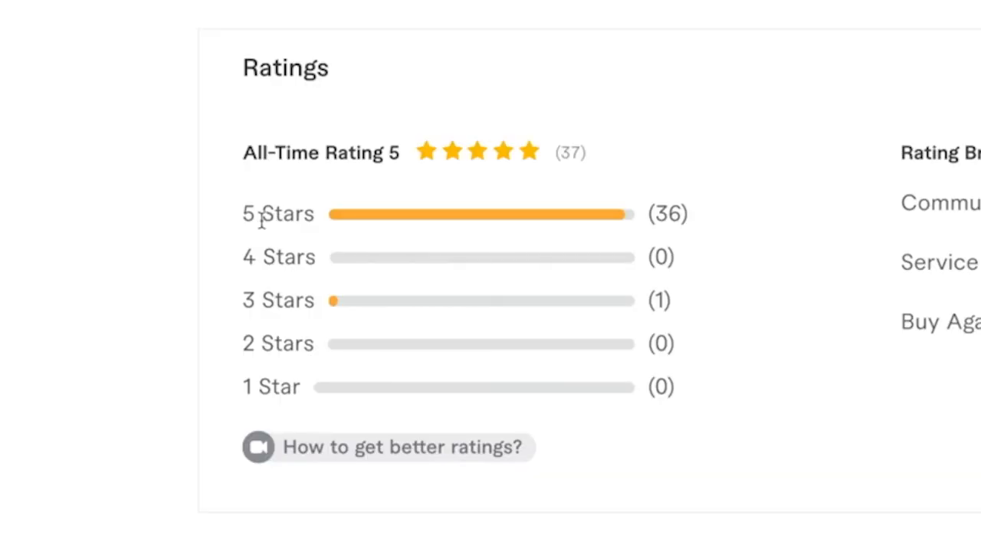
{"action": "mouse_move", "coordinate": [344, 228]}
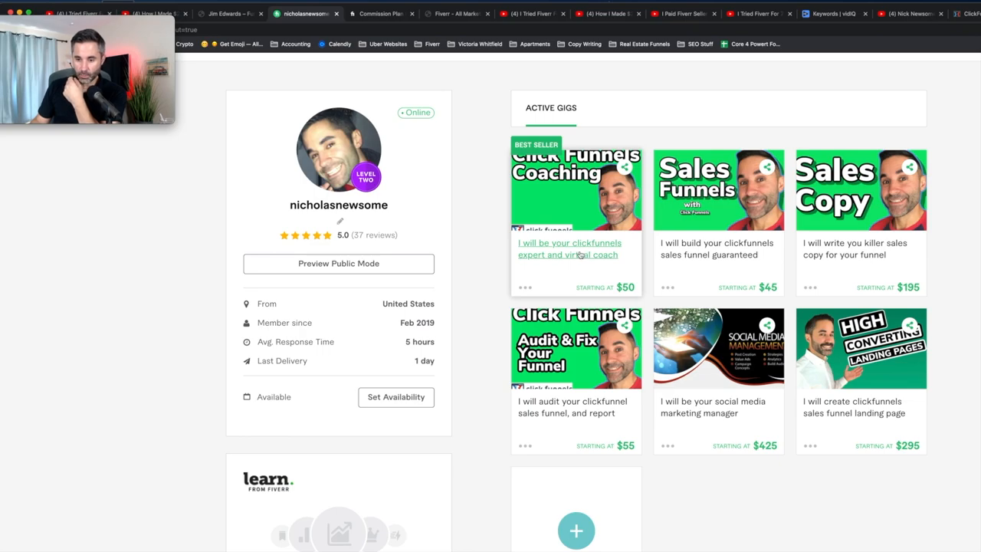
{"action": "mouse_move", "coordinate": [720, 268]}
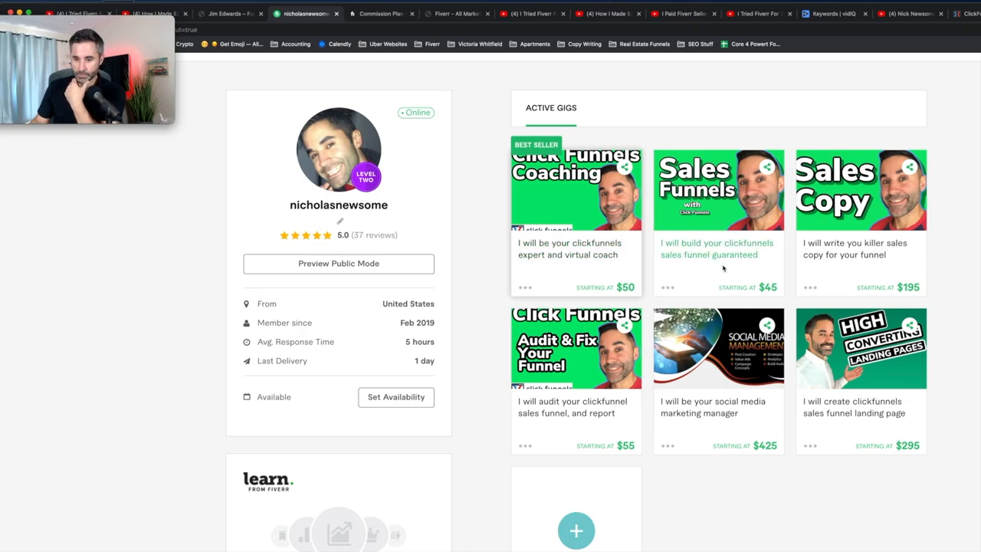
Start a new gig from the + card under Active Gigs
{"action": "left_click", "coordinate": [717, 189]}
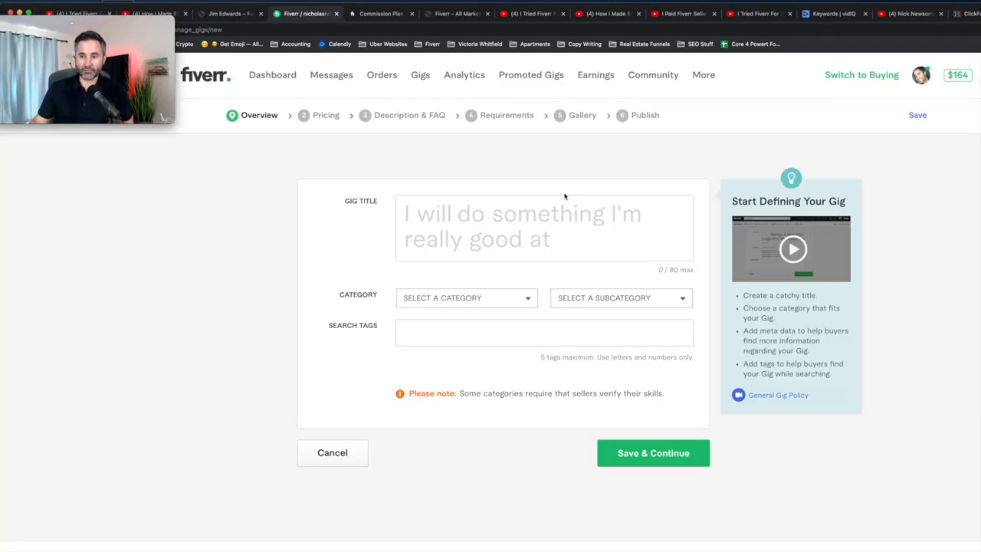
Open Switch to Buying in a new tab and go to that tab
{"action": "right_click", "coordinate": [861, 74]}
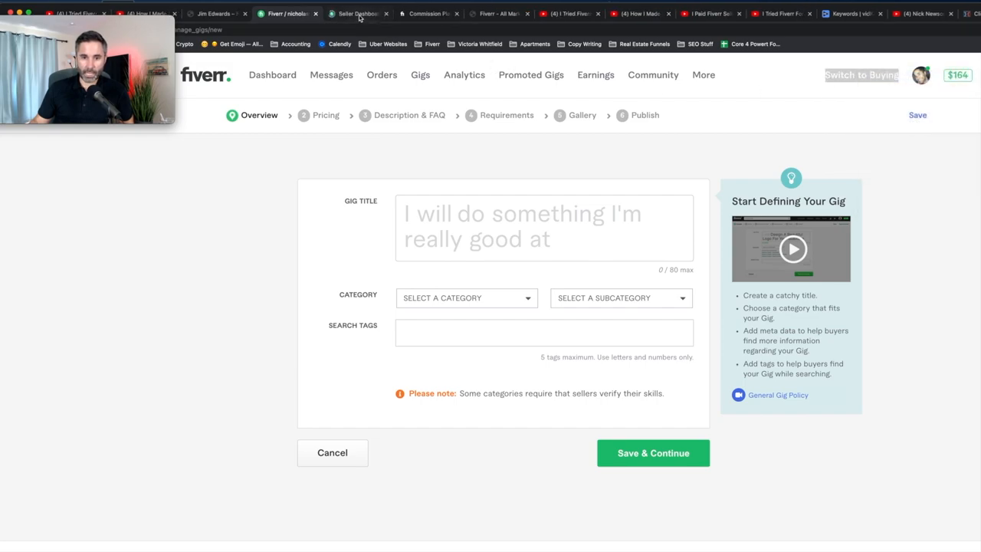
{"action": "left_click", "coordinate": [356, 13]}
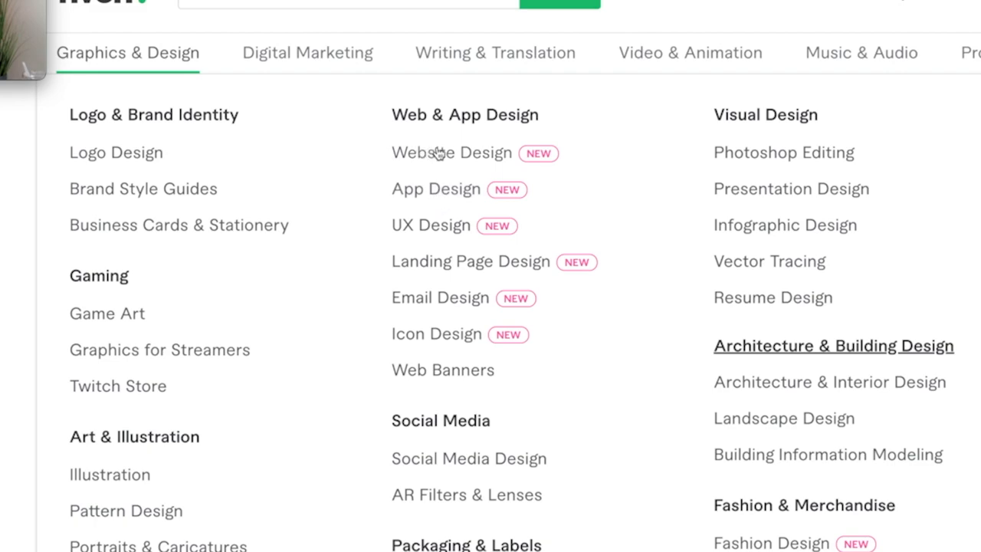
{"action": "mouse_move", "coordinate": [440, 185]}
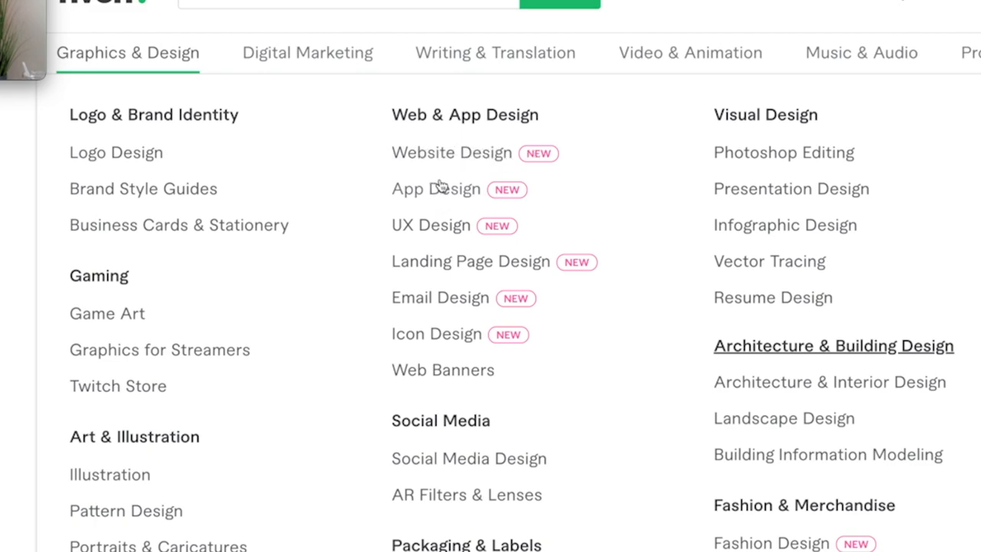
{"action": "mouse_move", "coordinate": [580, 273]}
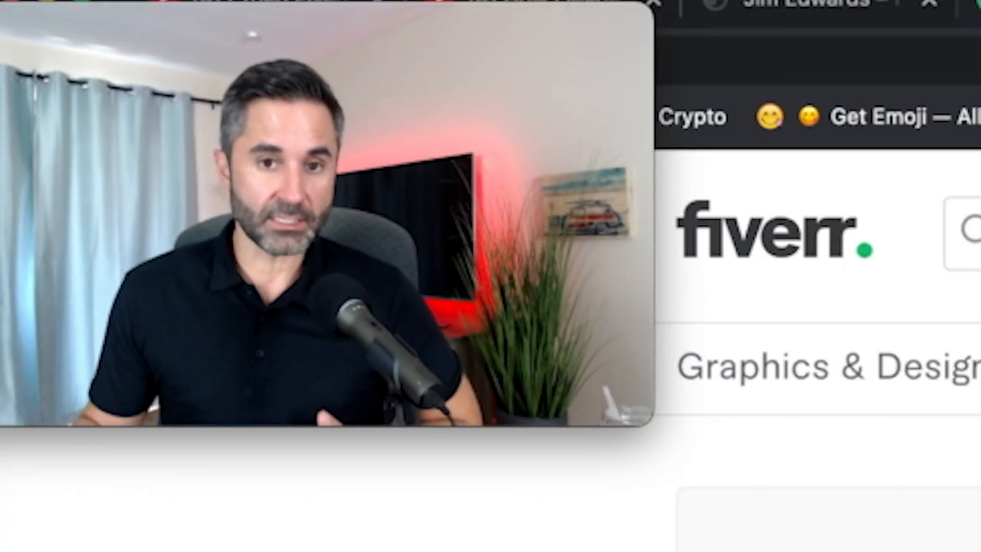
Go to Online Courses and filter to Marketing, e.g. Content Marketing Fundamentals
{"action": "left_click", "coordinate": [476, 73]}
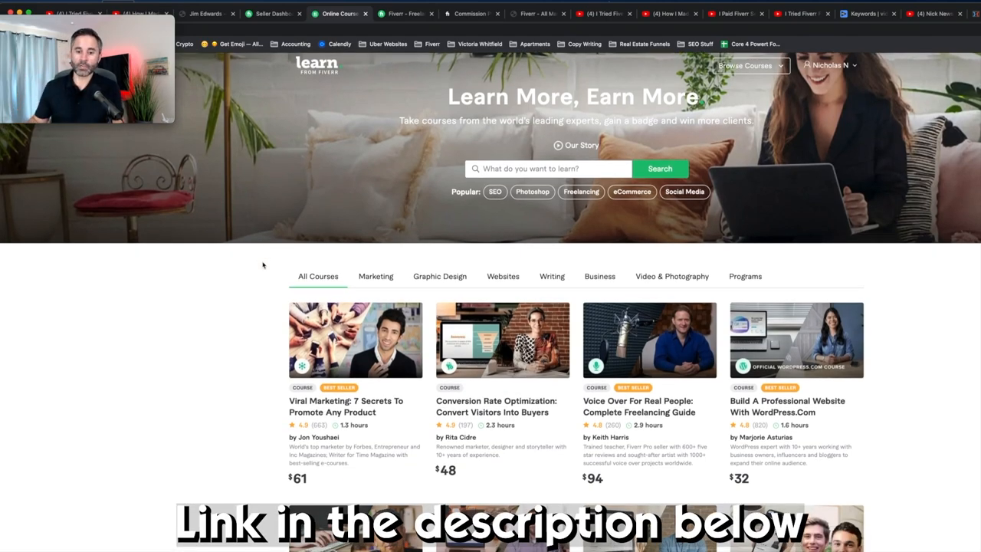
{"action": "scroll", "scroll_direction": "down", "scroll_amount": 3}
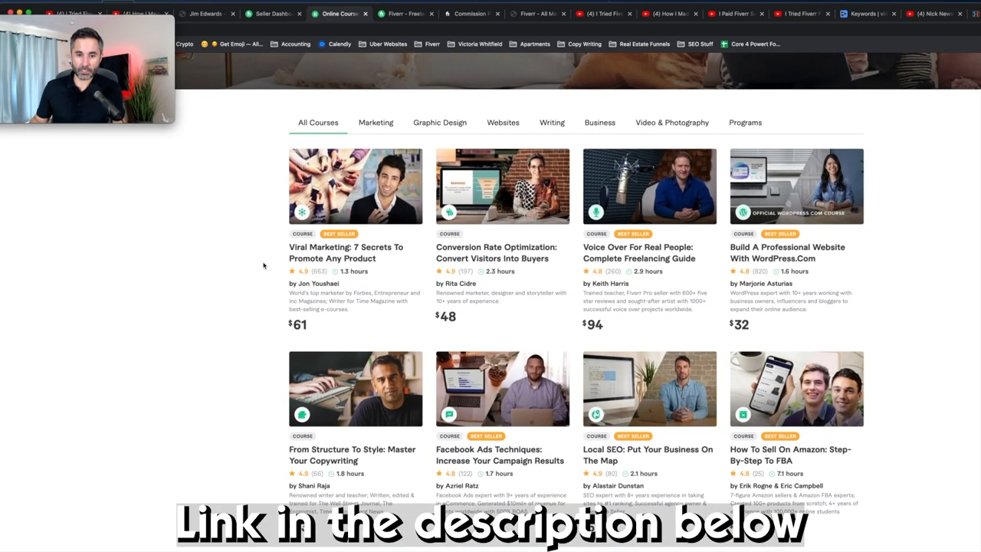
{"action": "left_click", "coordinate": [375, 122]}
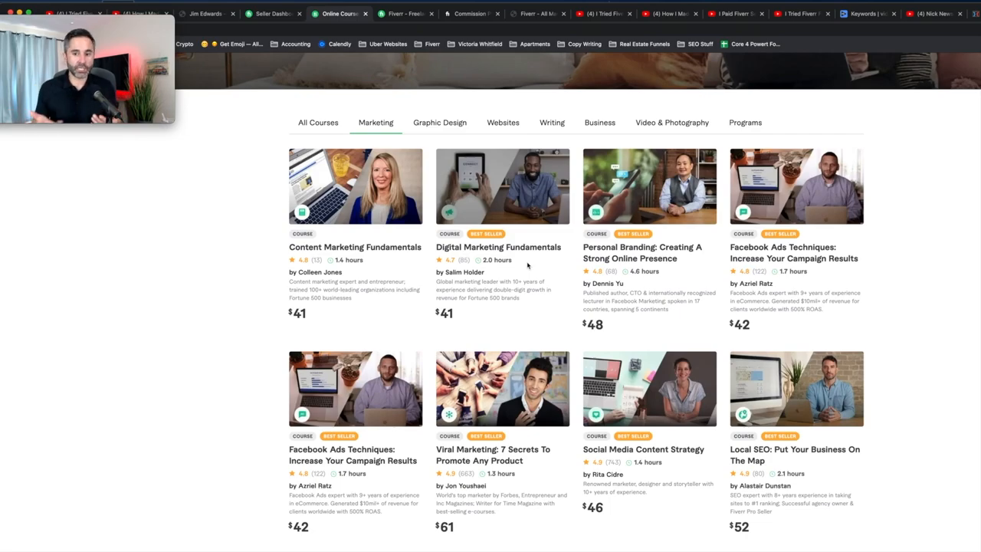
{"action": "scroll", "scroll_direction": "down", "scroll_amount": 3}
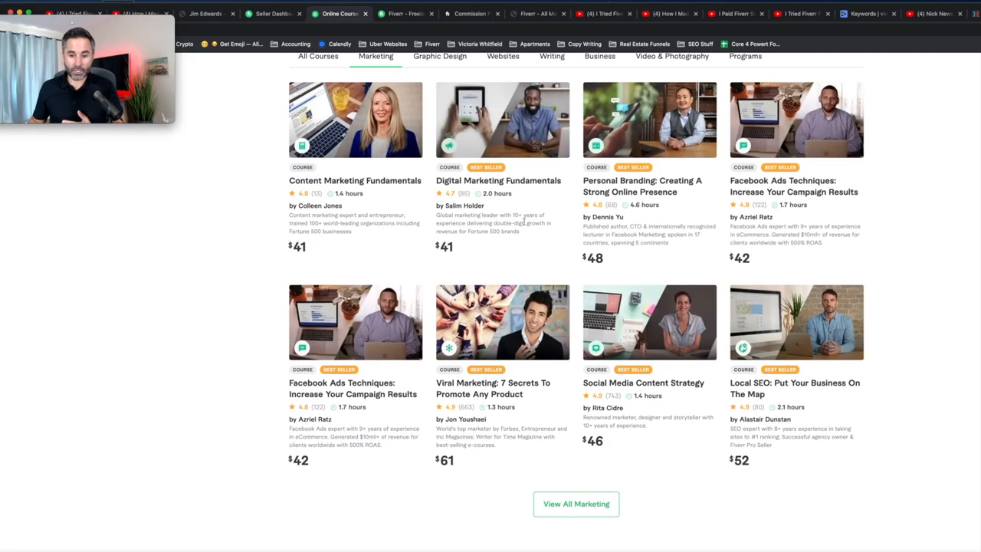
{"action": "mouse_move", "coordinate": [863, 486]}
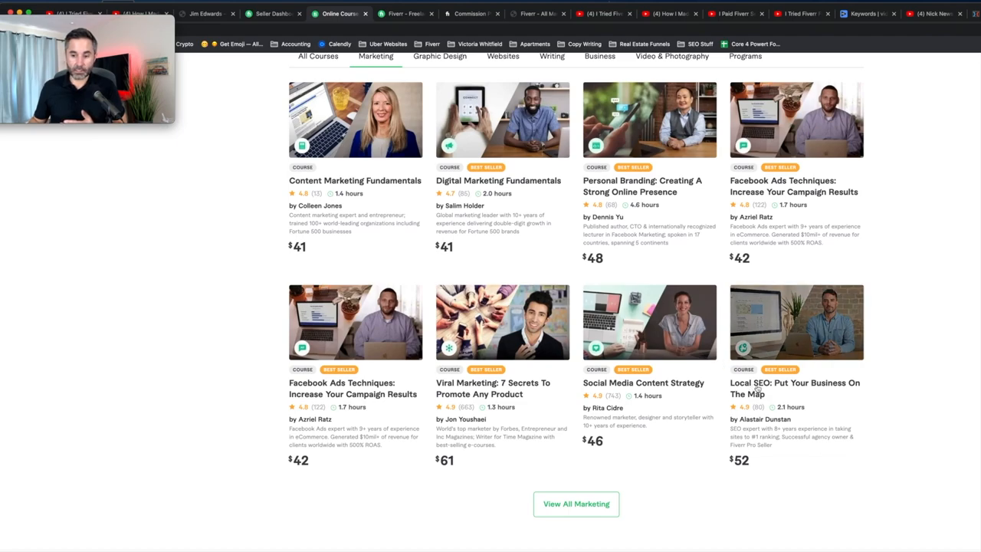
{"action": "mouse_move", "coordinate": [779, 387]}
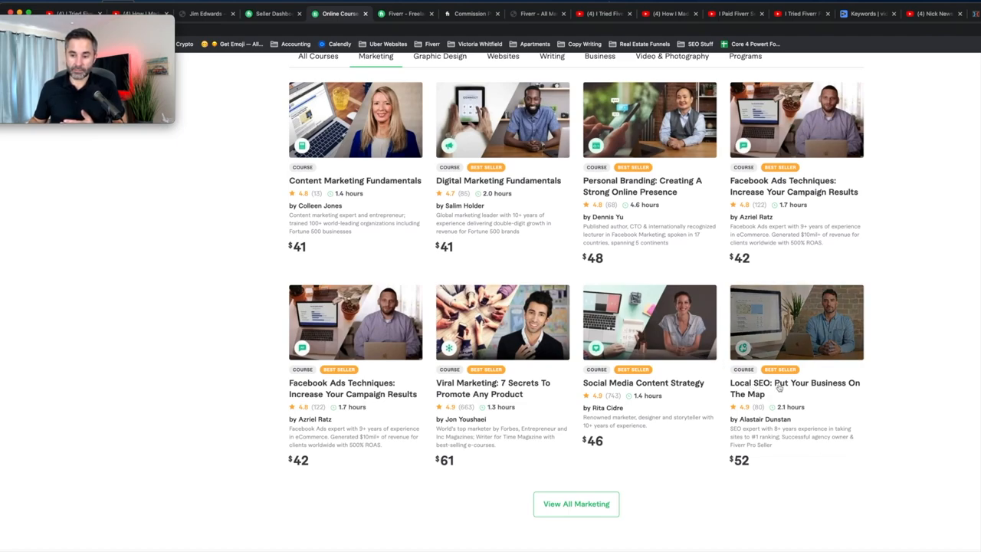
{"action": "mouse_move", "coordinate": [832, 407]}
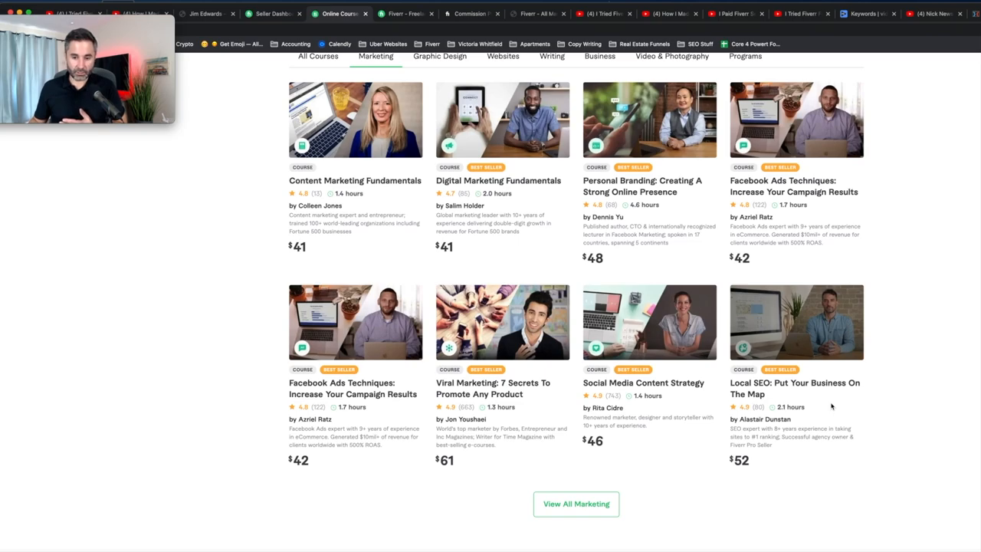
Return to the Gigs tab listing six active gigs with impressions, clicks and orders
{"action": "left_click", "coordinate": [406, 14]}
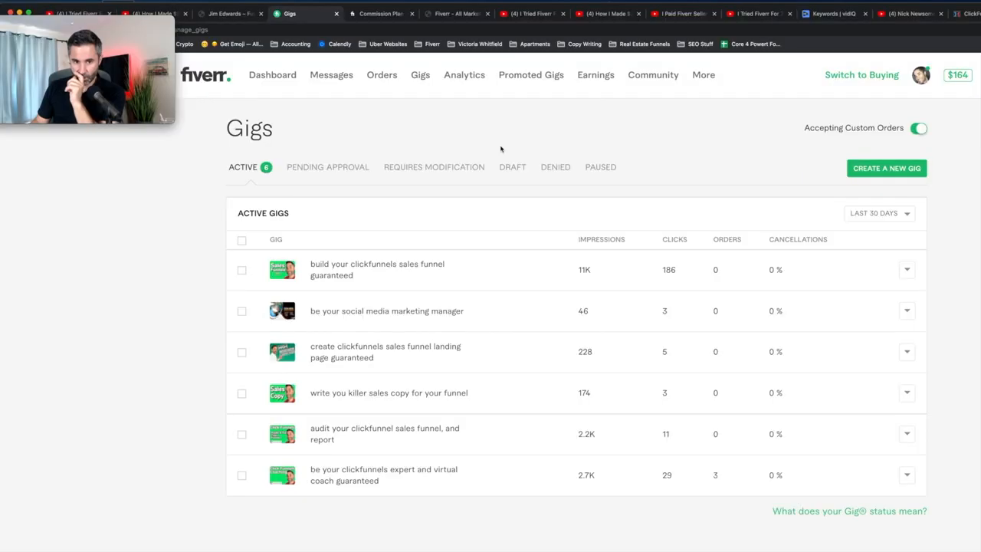
{"action": "mouse_move", "coordinate": [294, 119]}
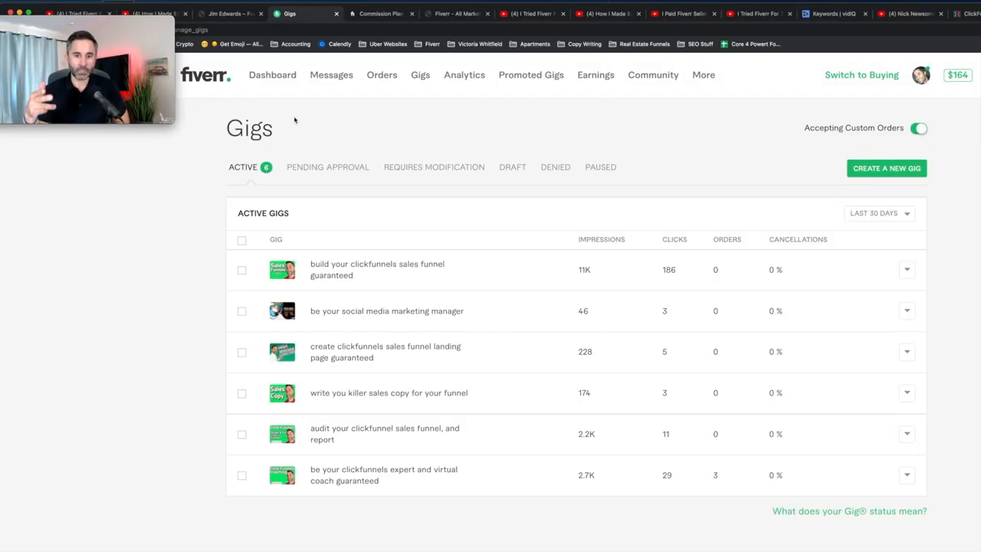